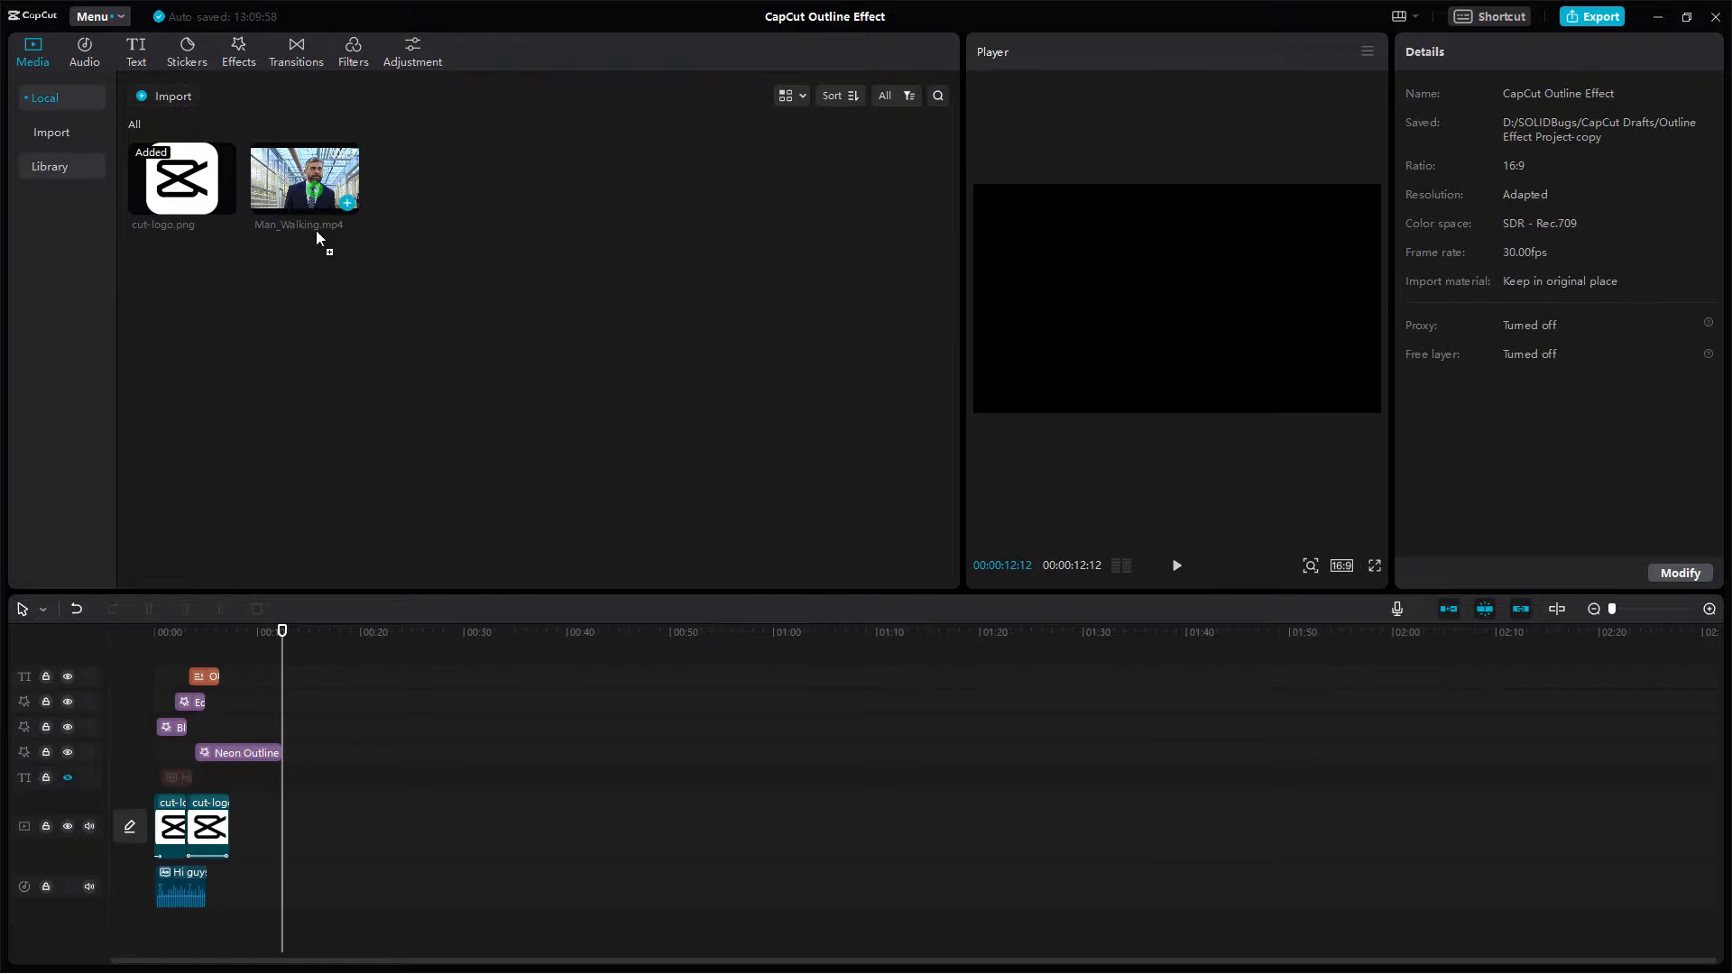
Step: Place Man_Walking.mp4 on the timeline and paste a duplicate copy on the track above
left_click_drag(303, 179, 592, 817)
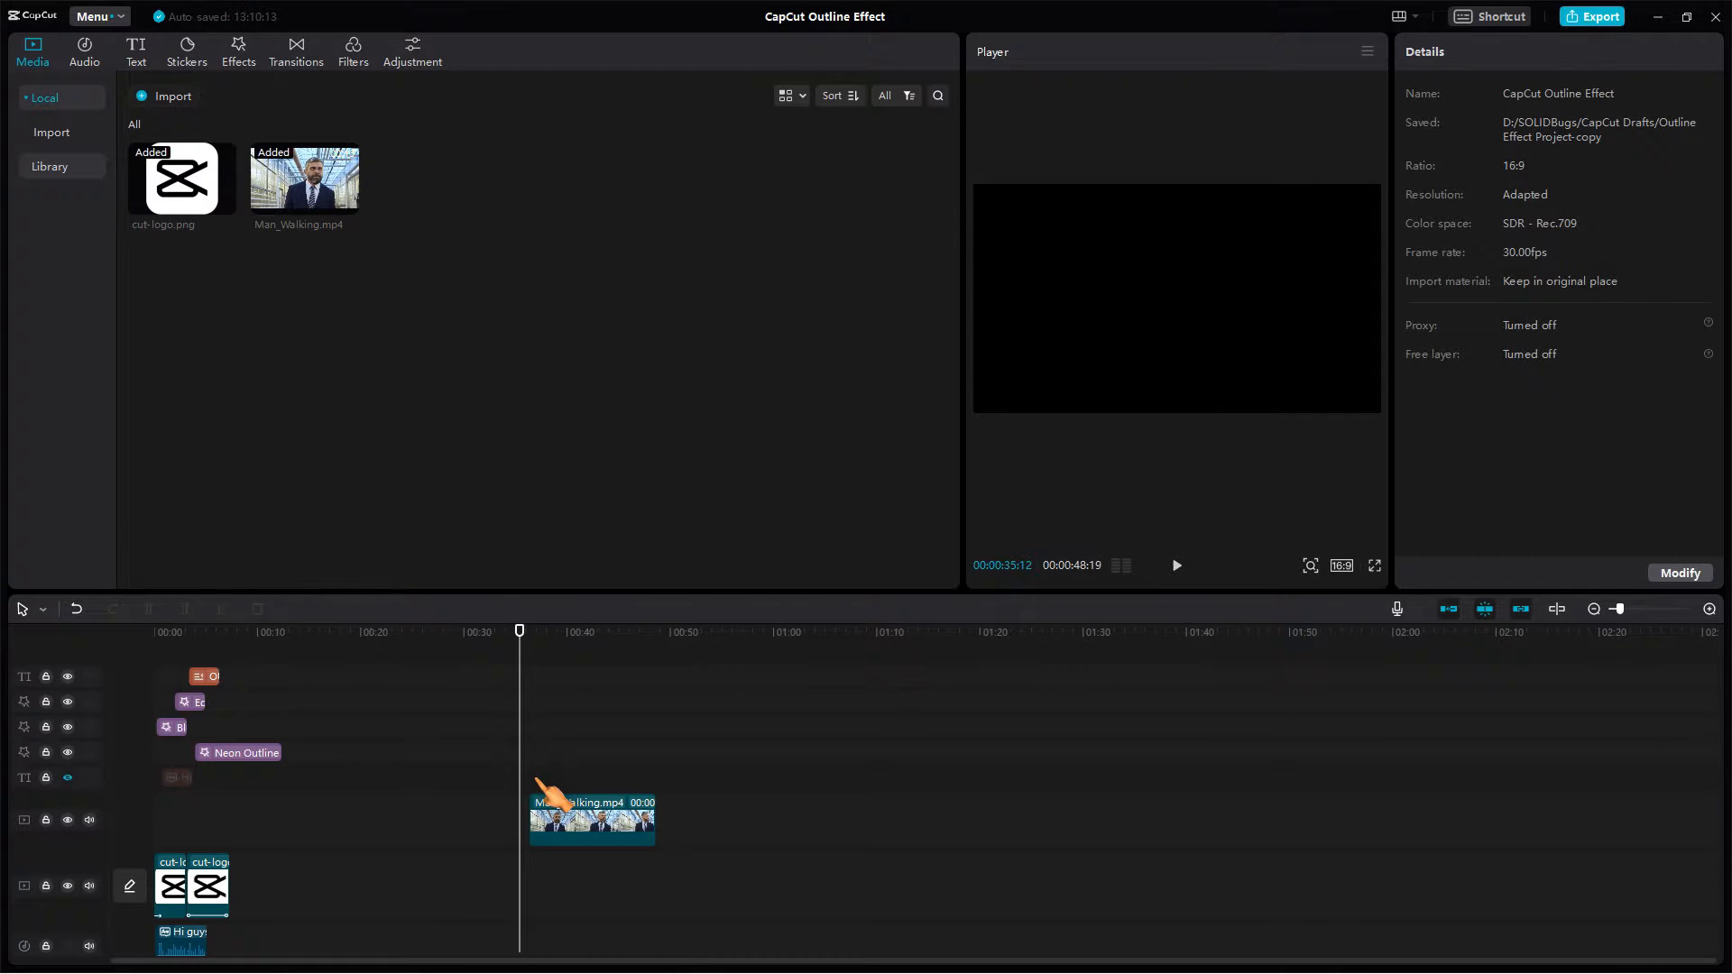
left_click(1175, 565)
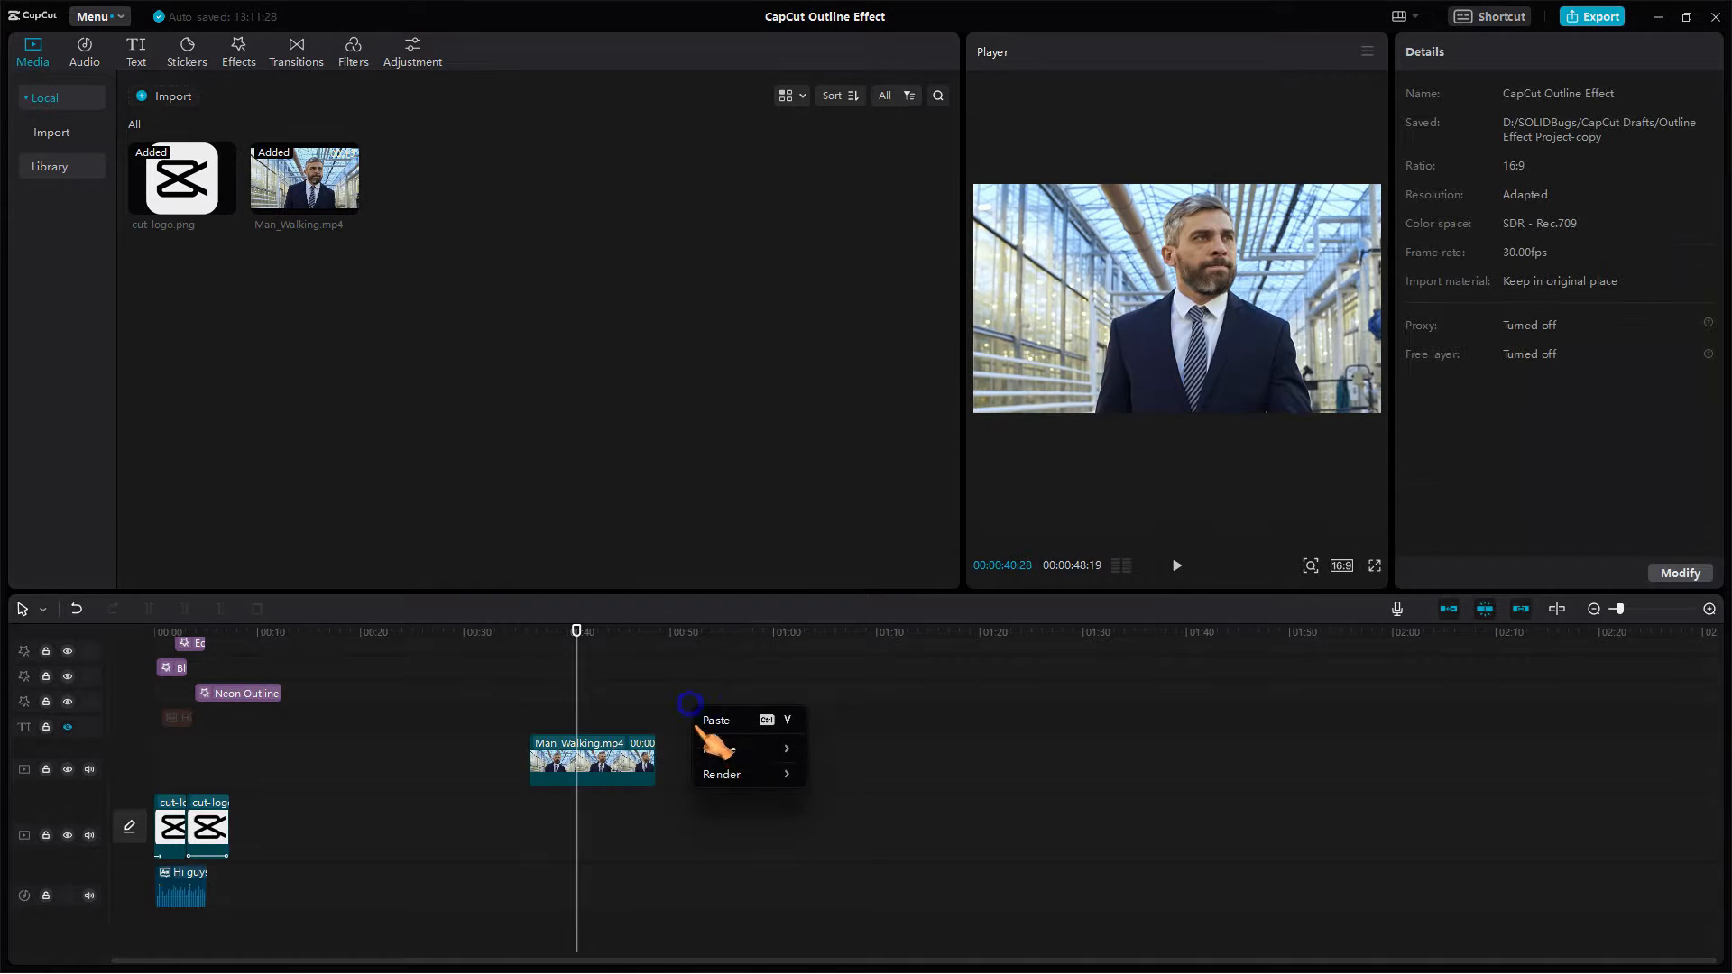
left_click(714, 720)
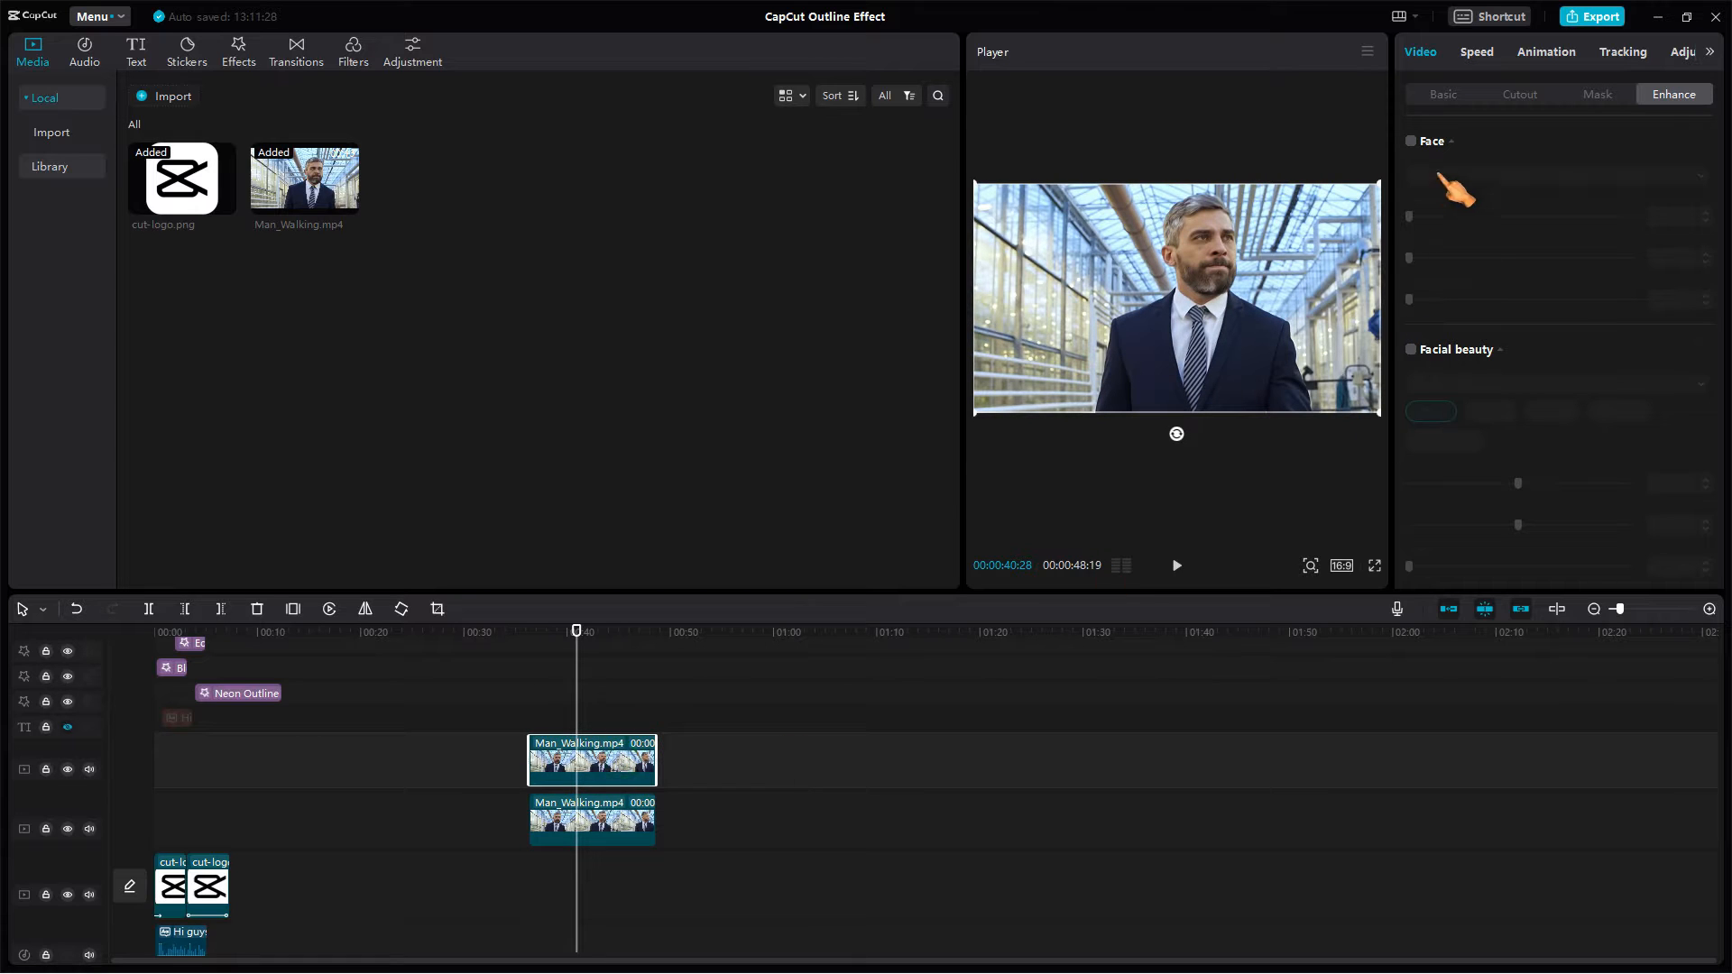
Step: Enable Auto cutout on the top Man_Walking copy to isolate the man on black
left_click(1519, 94)
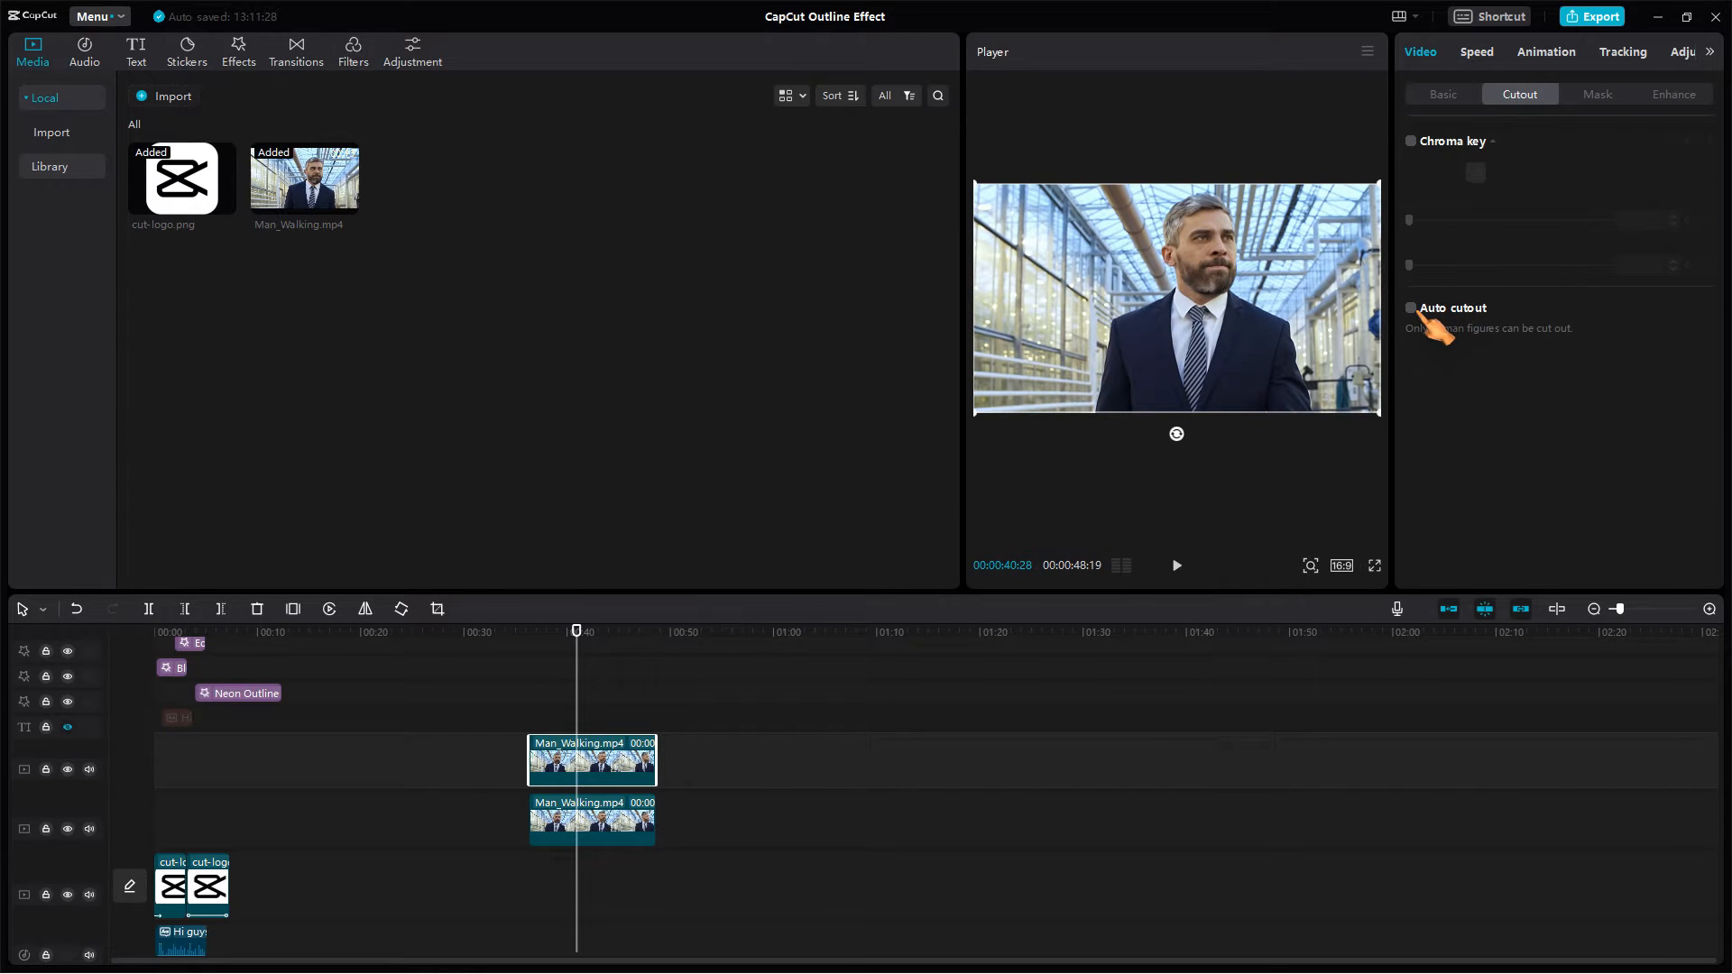
left_click(1410, 308)
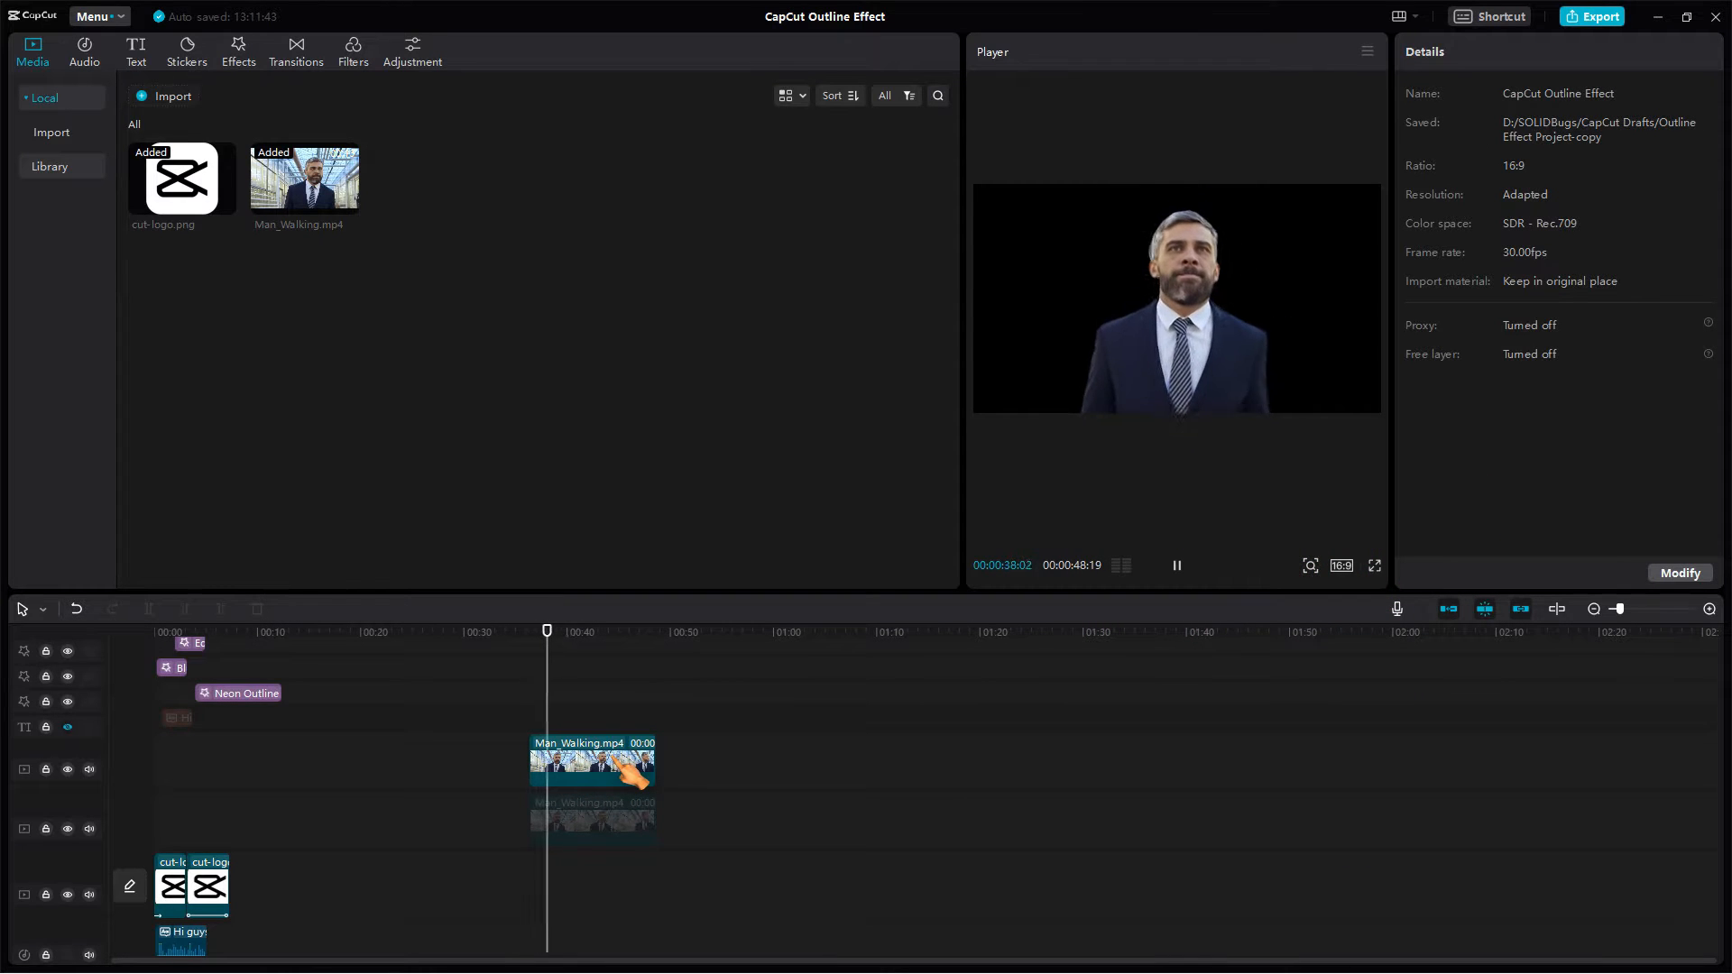
Step: Duplicate the cut-out clip onto a new top track and show the video effects library
left_click(592, 759)
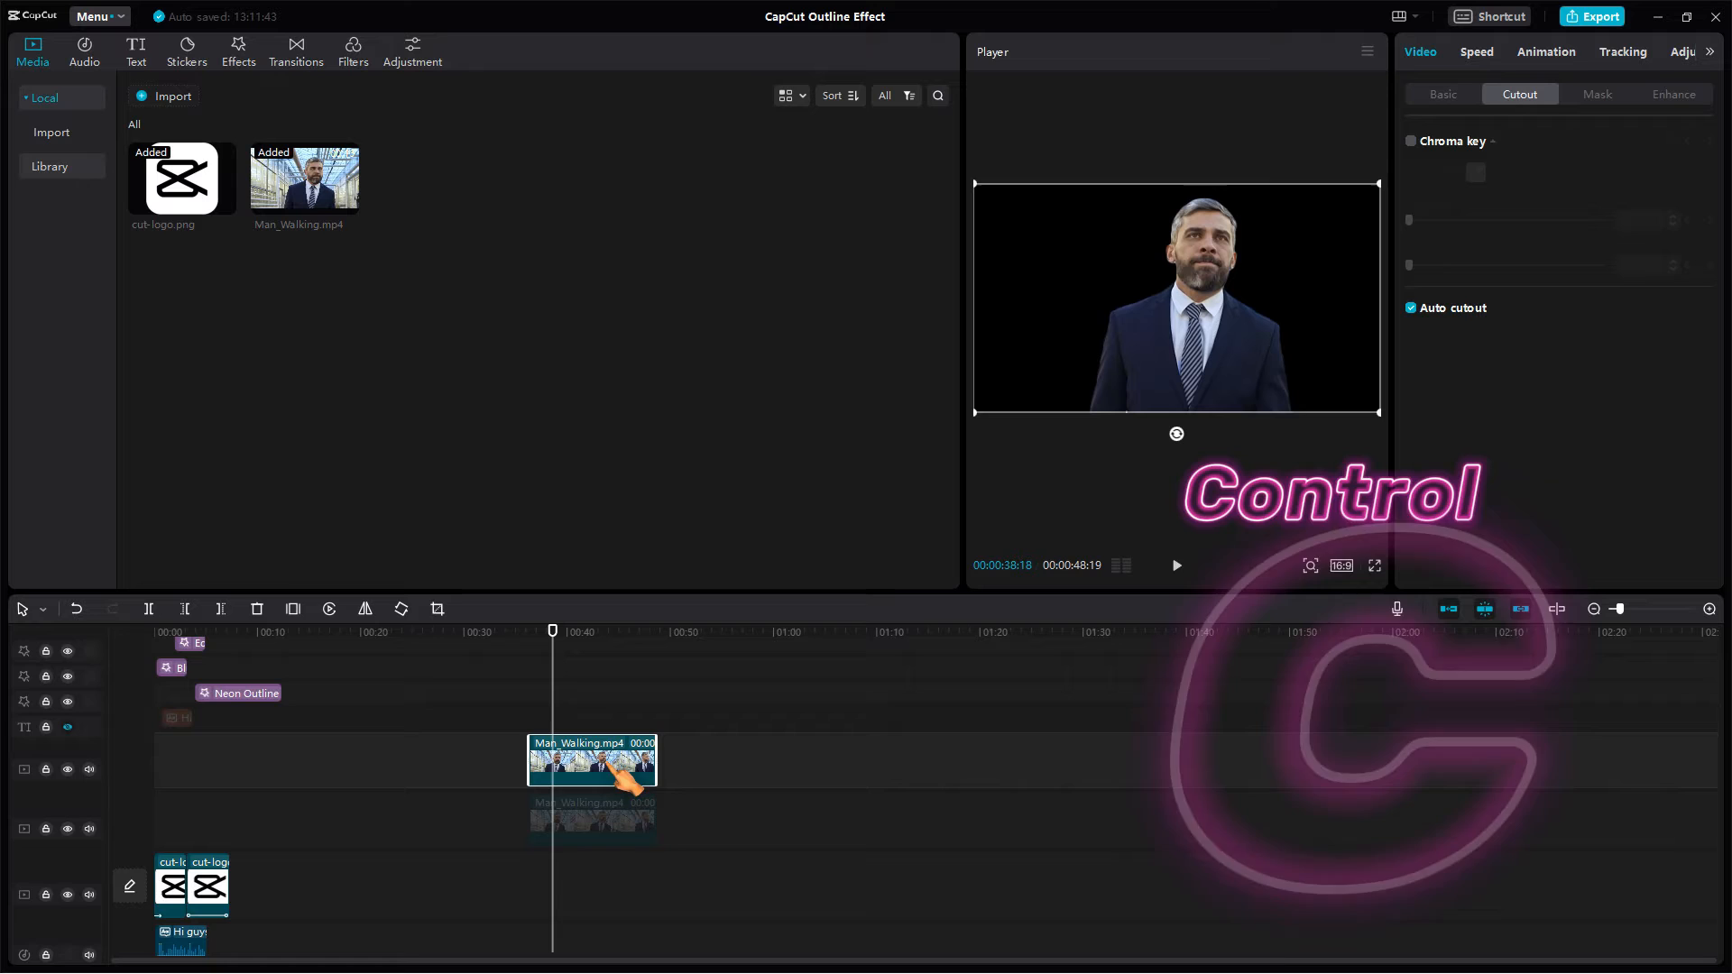
left_click(1411, 309)
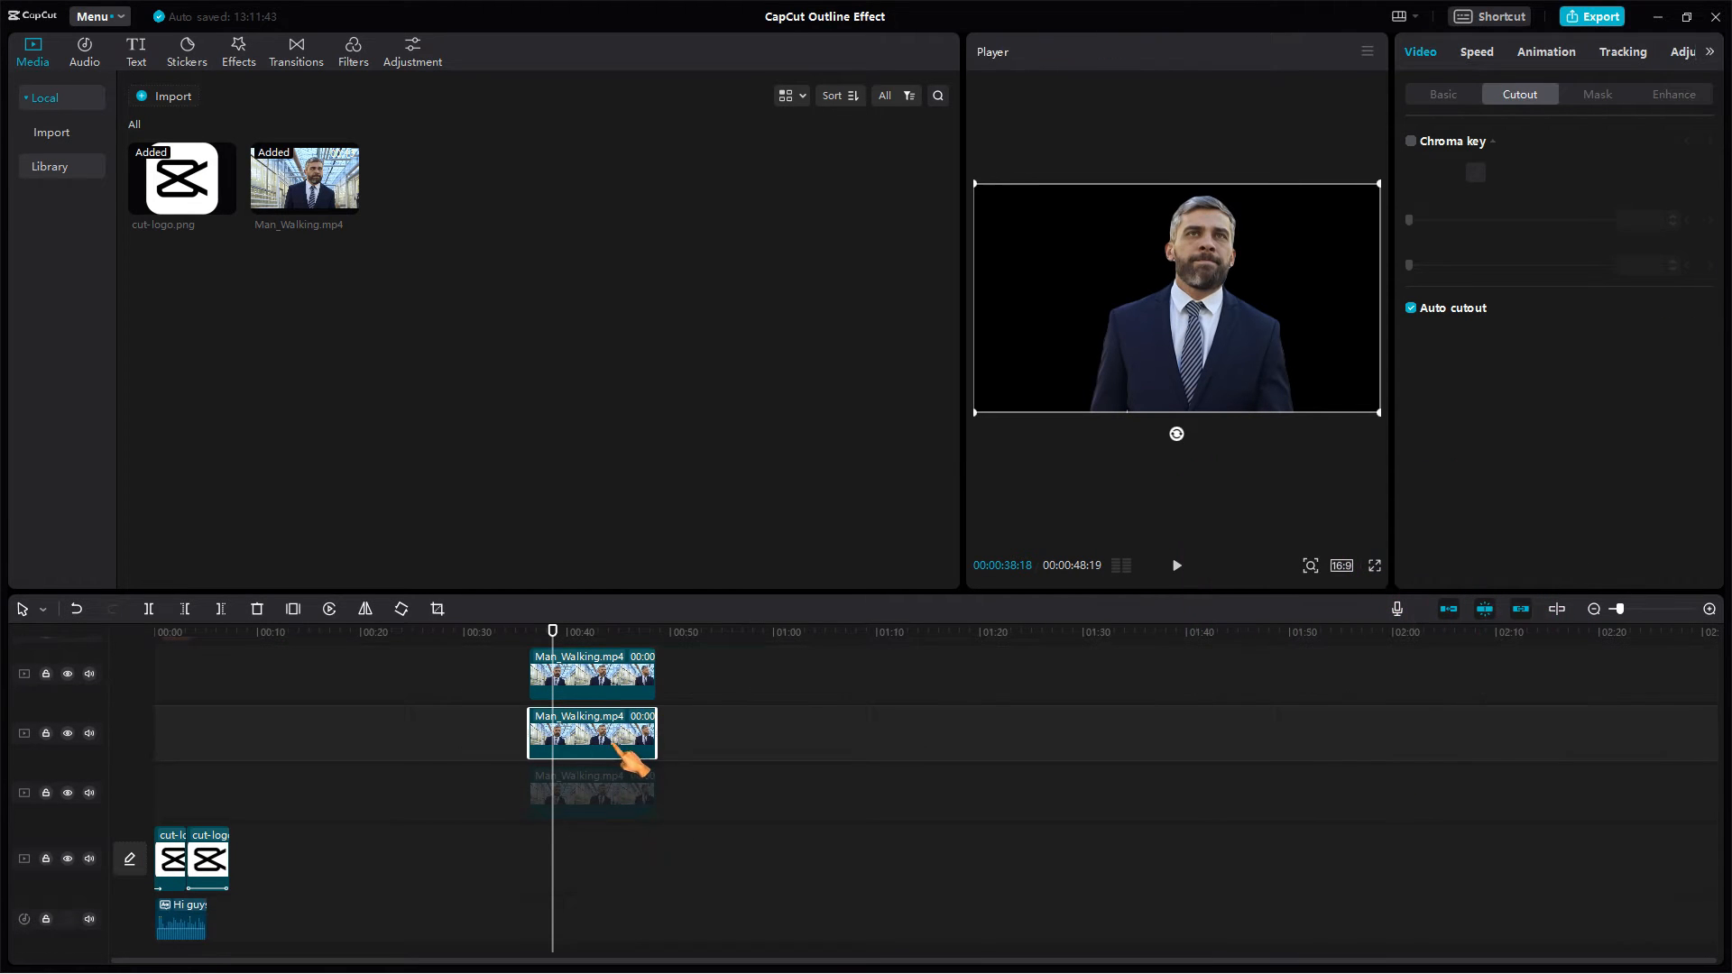
left_click(238, 51)
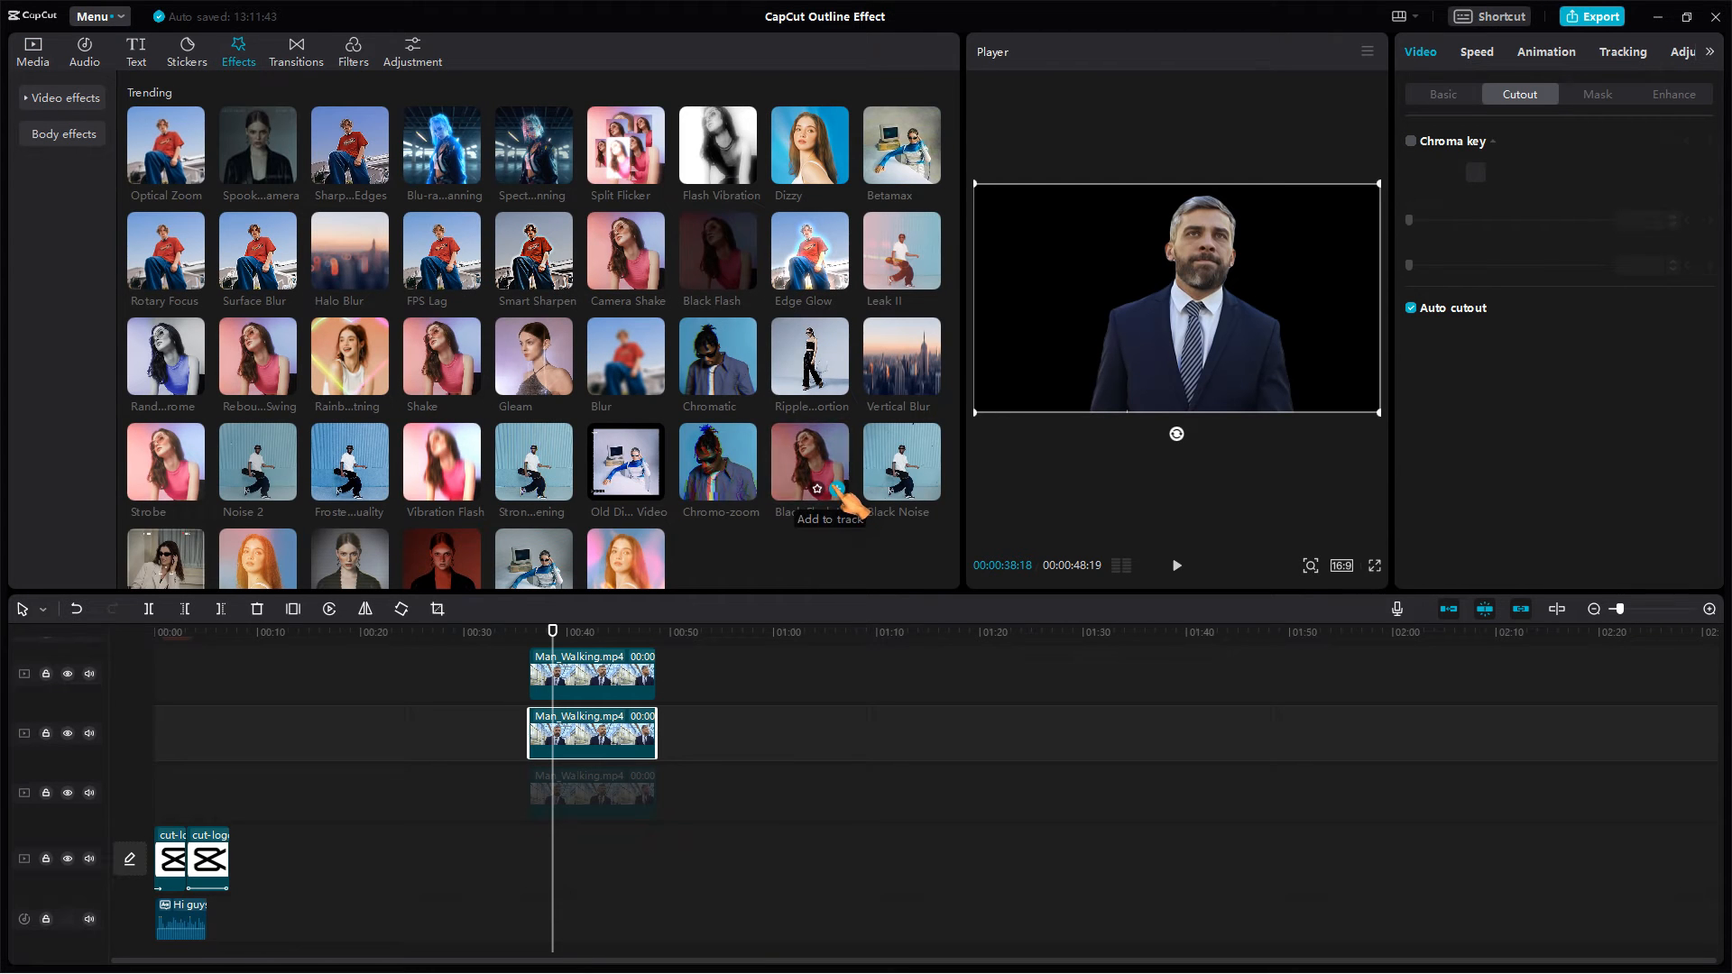
Step: Scroll the video effects library down to the Neon effect for the middle copy
scroll("down", 3)
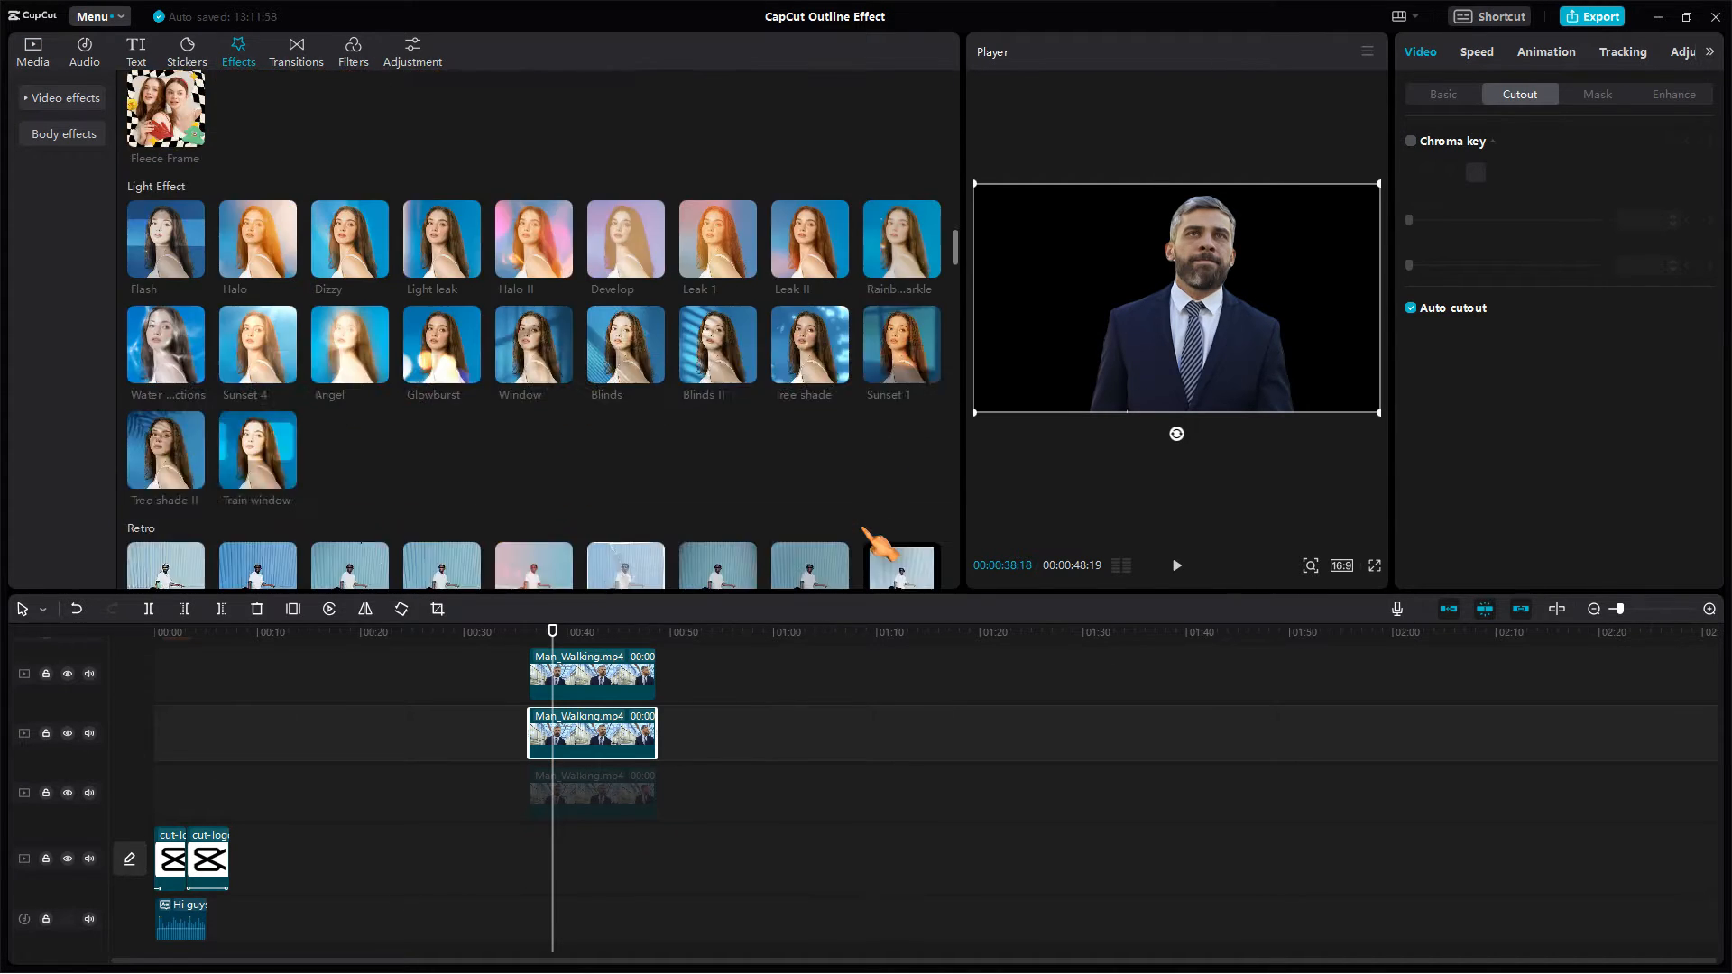
scroll("down", 3)
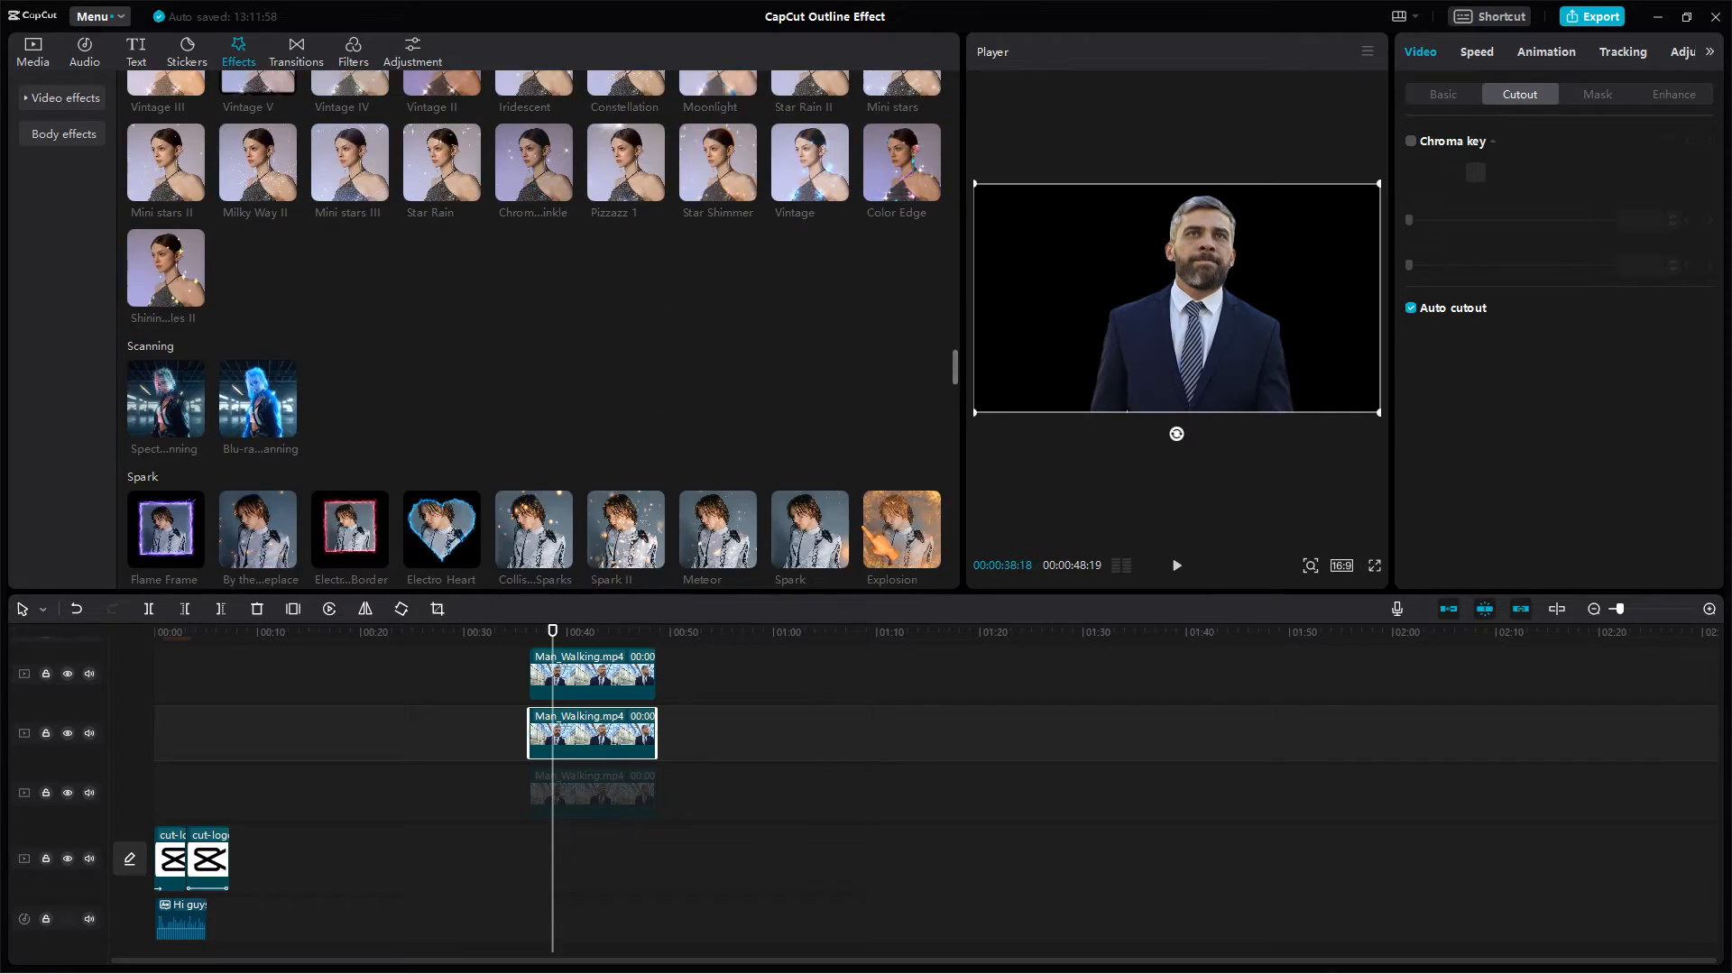
scroll("down", 3)
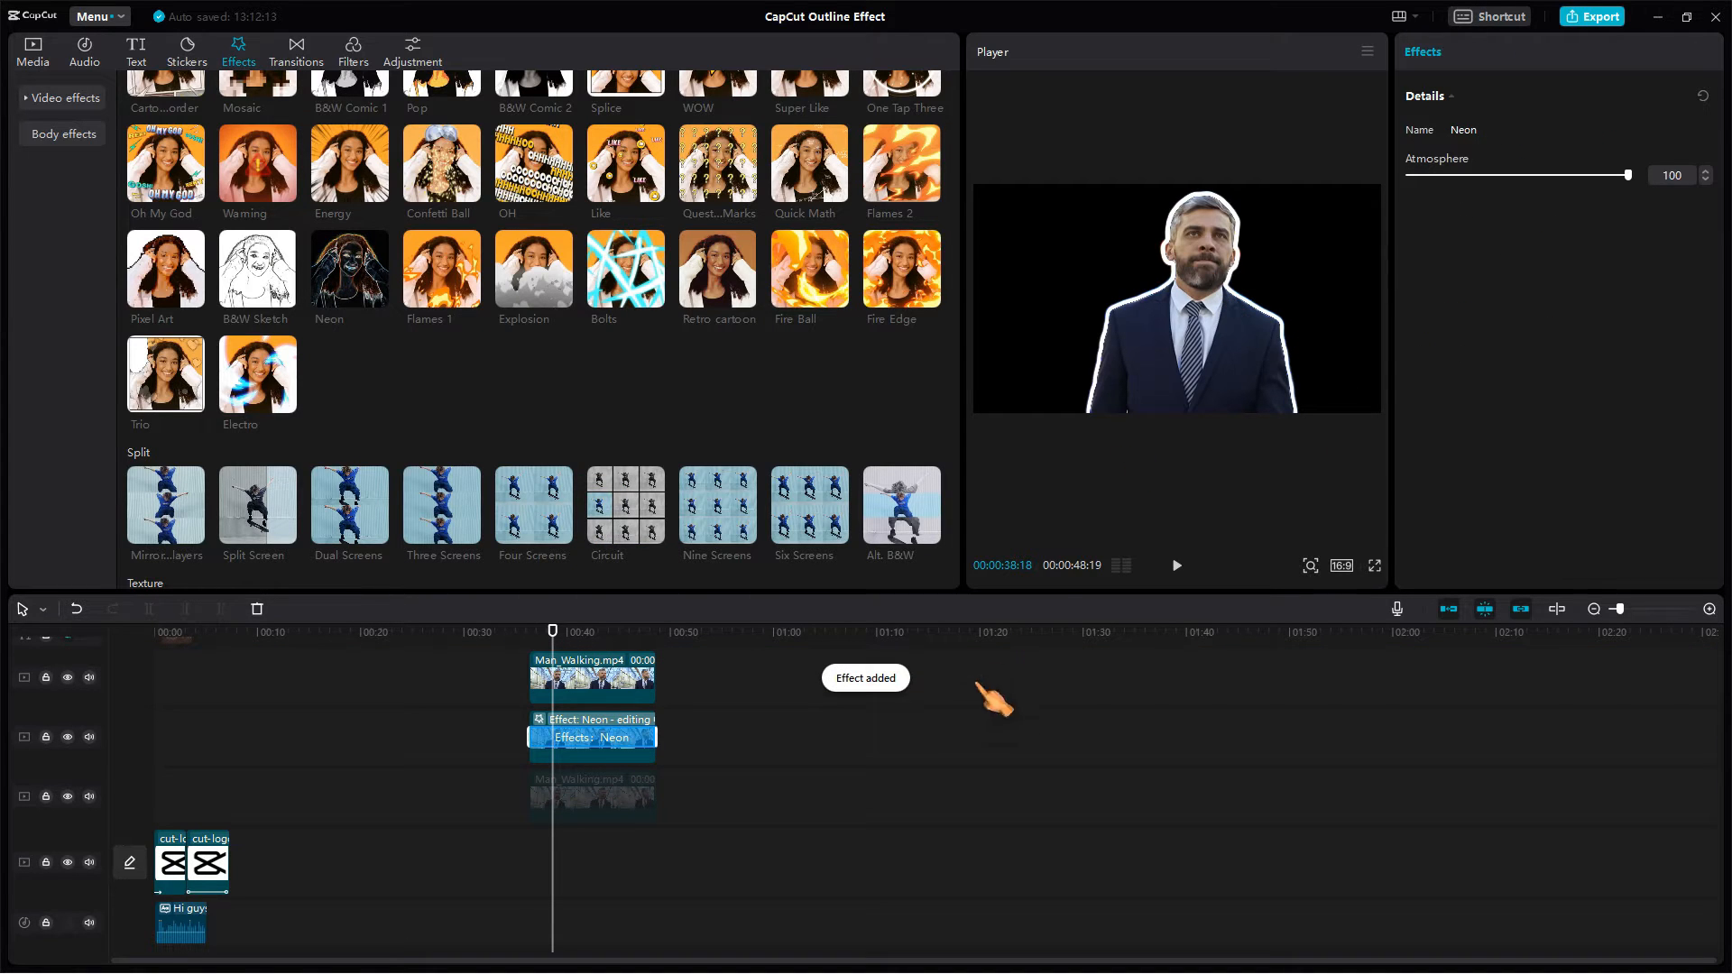
scroll("down", 3)
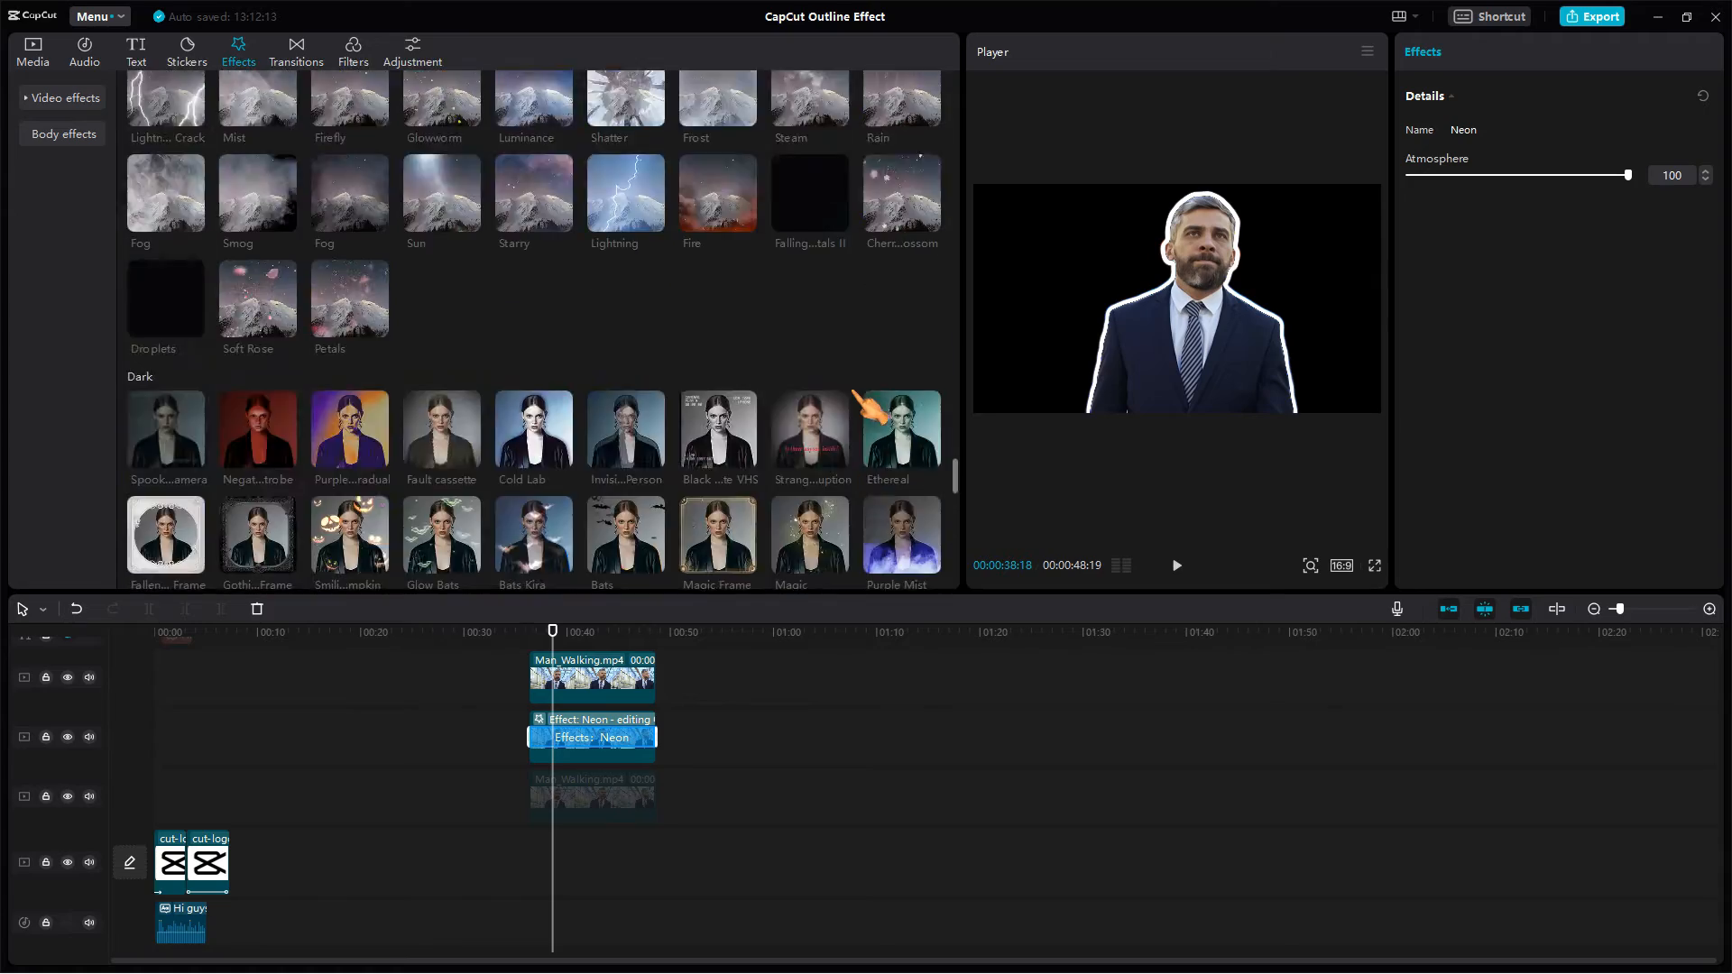
scroll("down", 3)
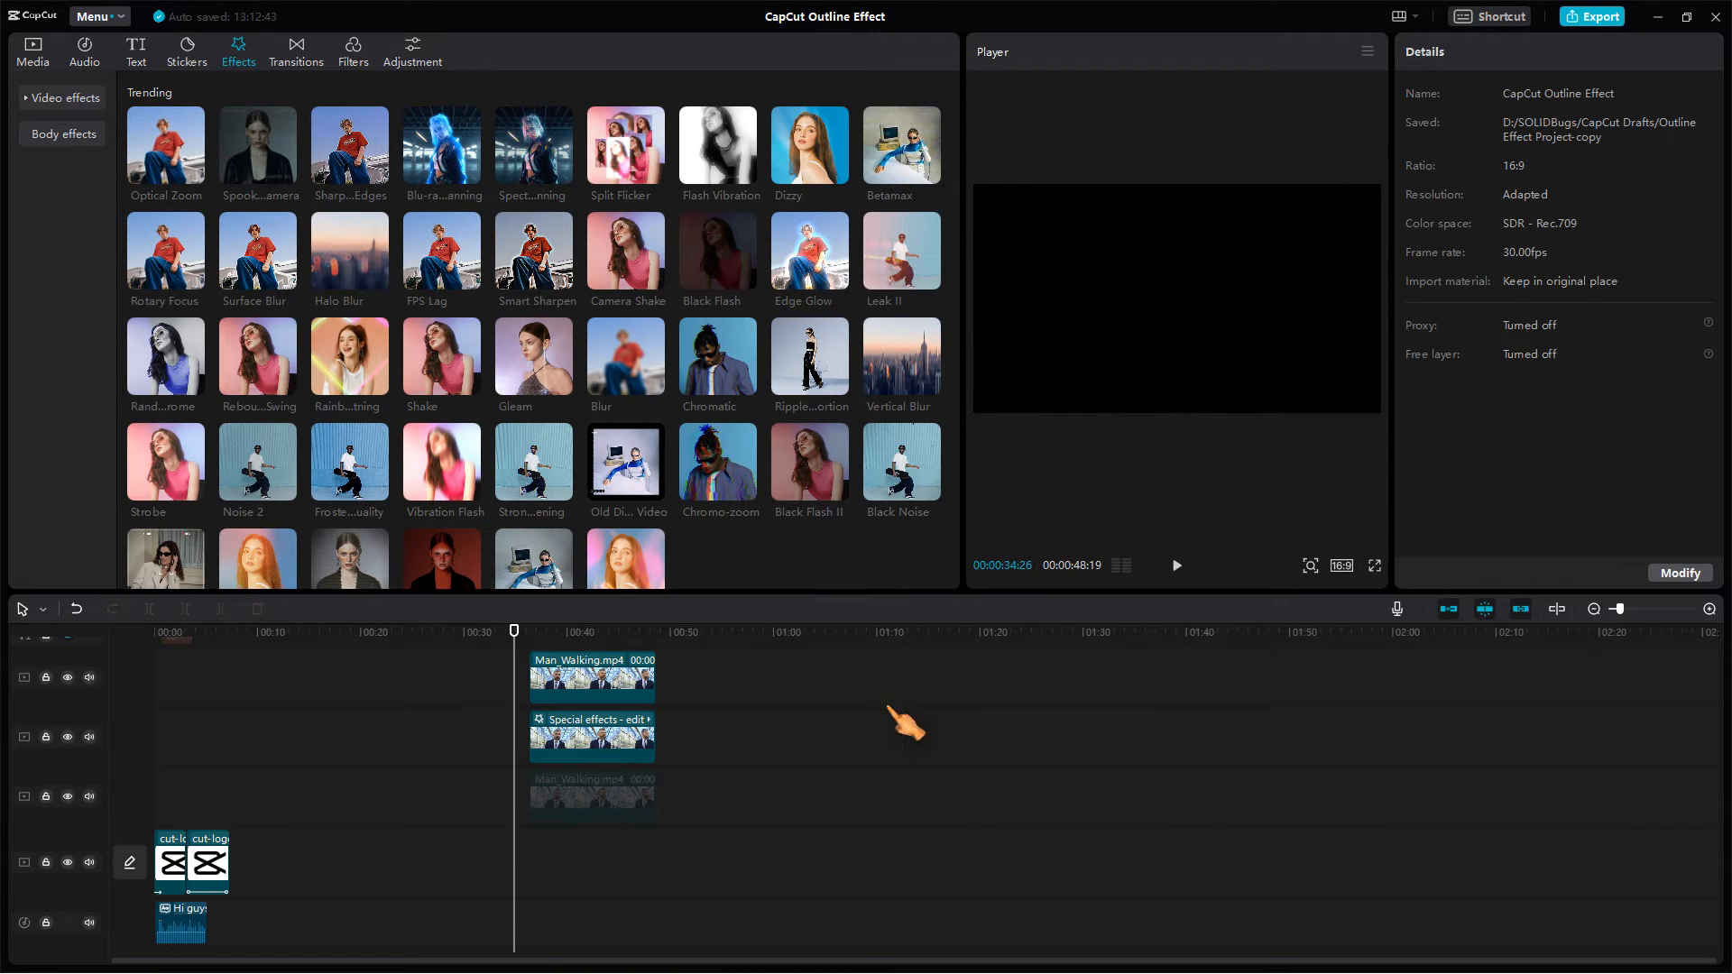
Step: Preview the neon-outlined cut-out man full screen in the Player
left_click(1373, 565)
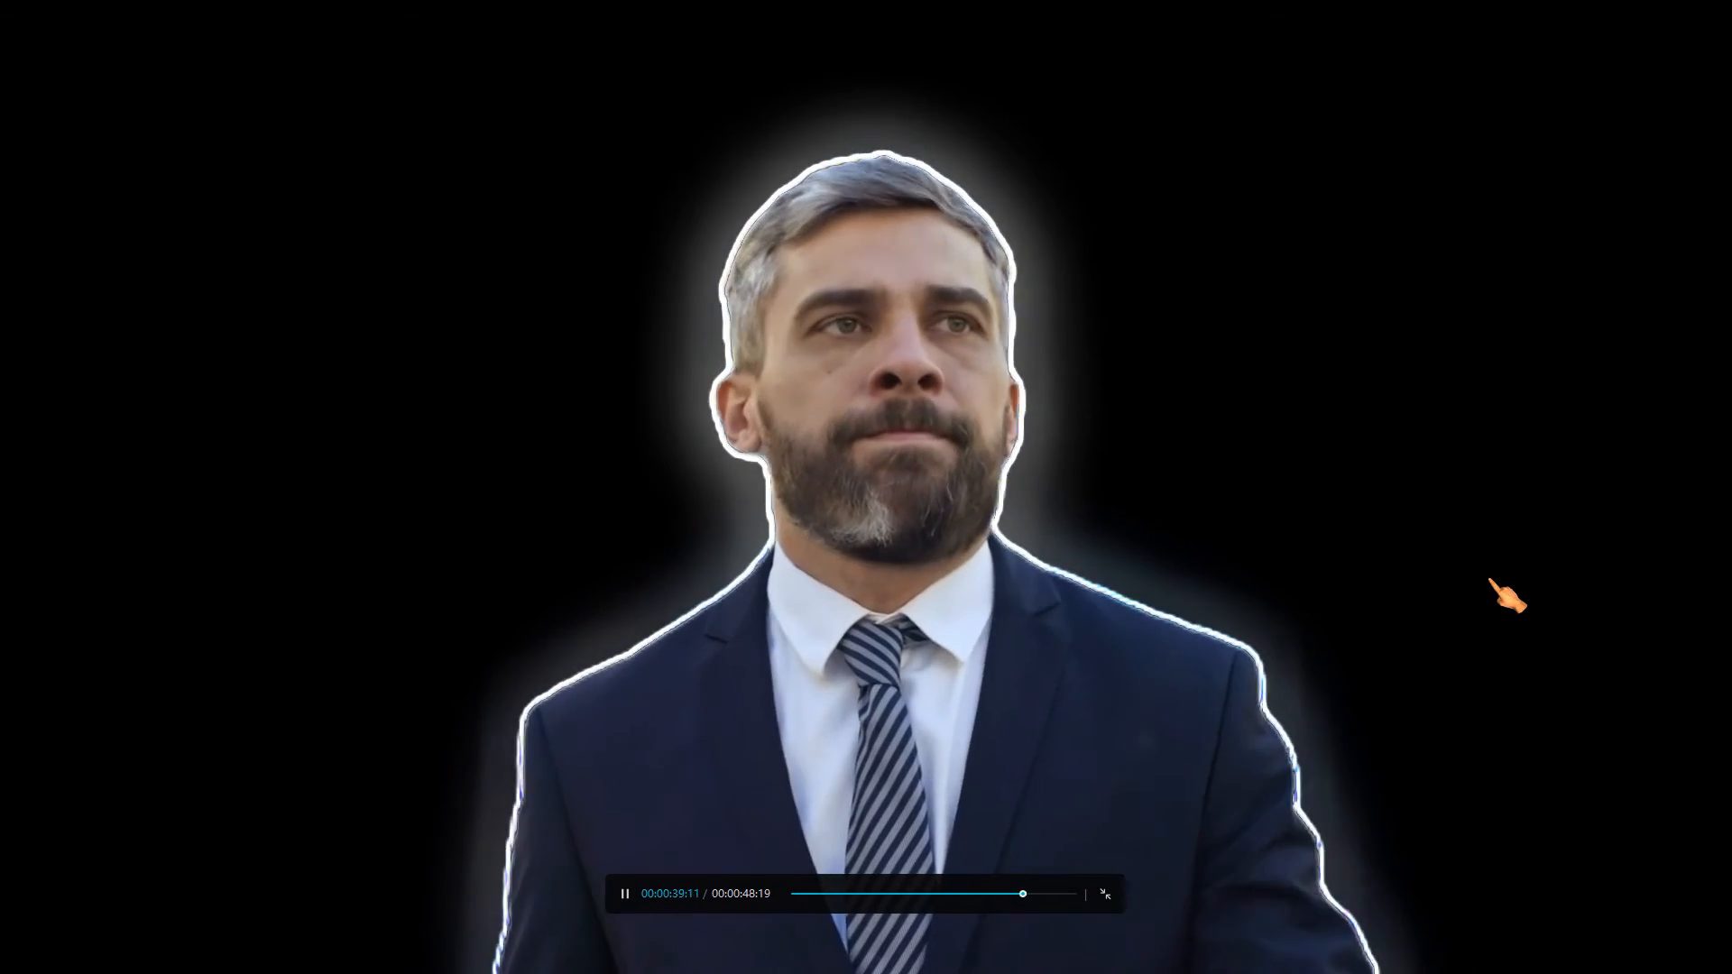